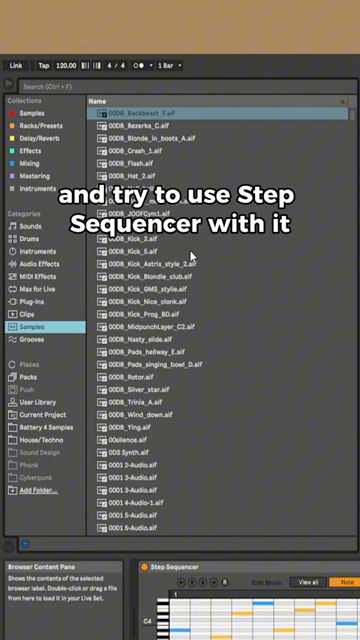
- Search the sample browser for 'drone'
type("drone")
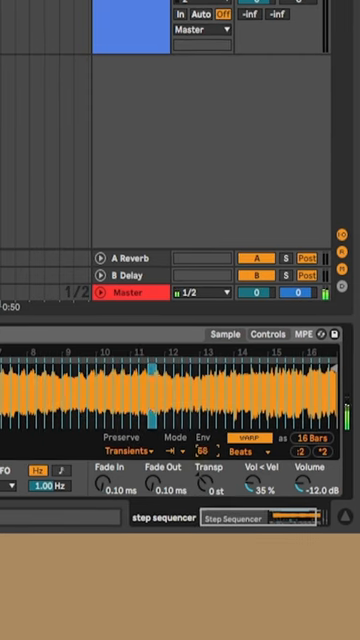
- Lower the Beats-mode transient envelope from 58 to 42
left_click_drag(205, 442, 205, 470)
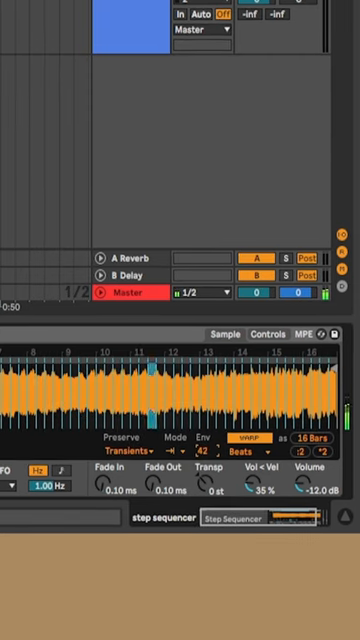